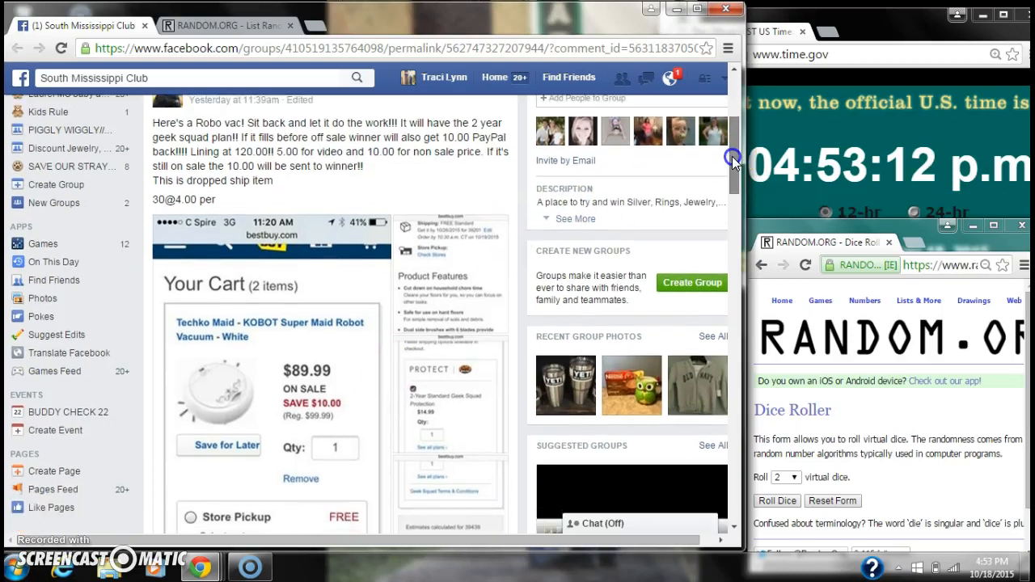
Load the post's earlier comments and read down to the newest 'live' reply.
{"action": "scroll", "scroll_direction": "down", "scroll_amount": 3}
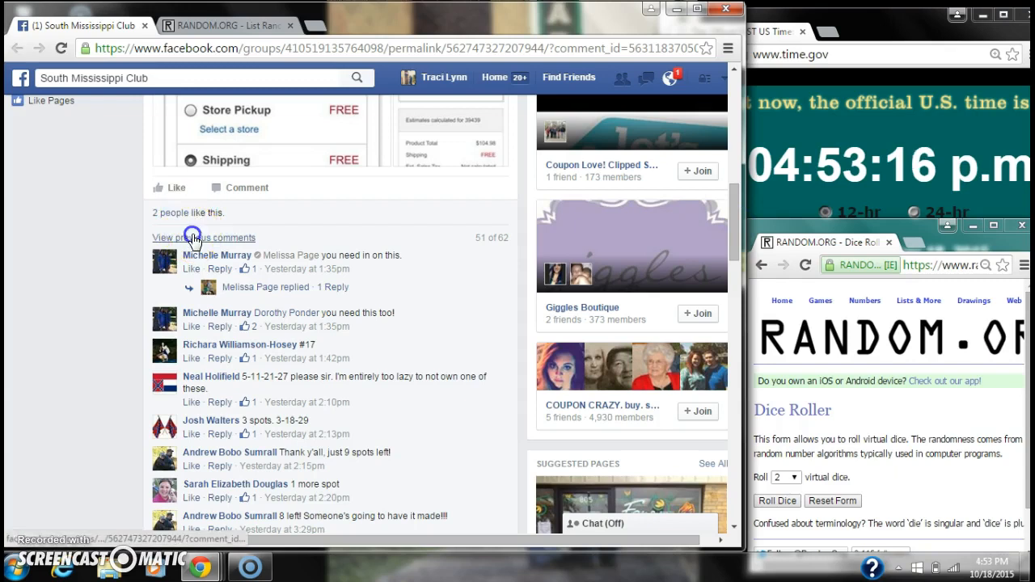
{"action": "left_click", "coordinate": [203, 236]}
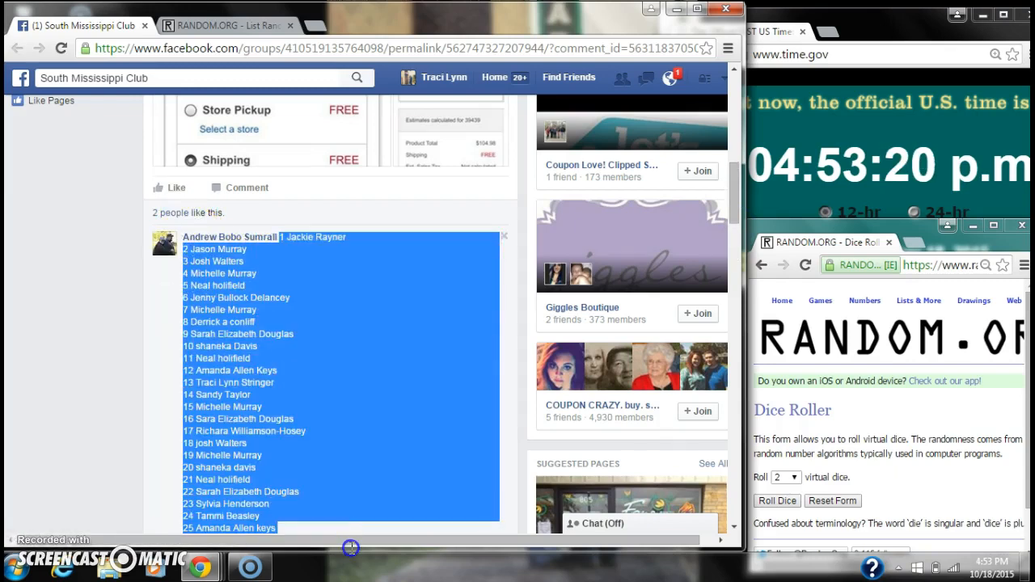
{"action": "scroll", "scroll_direction": "down", "scroll_amount": 3}
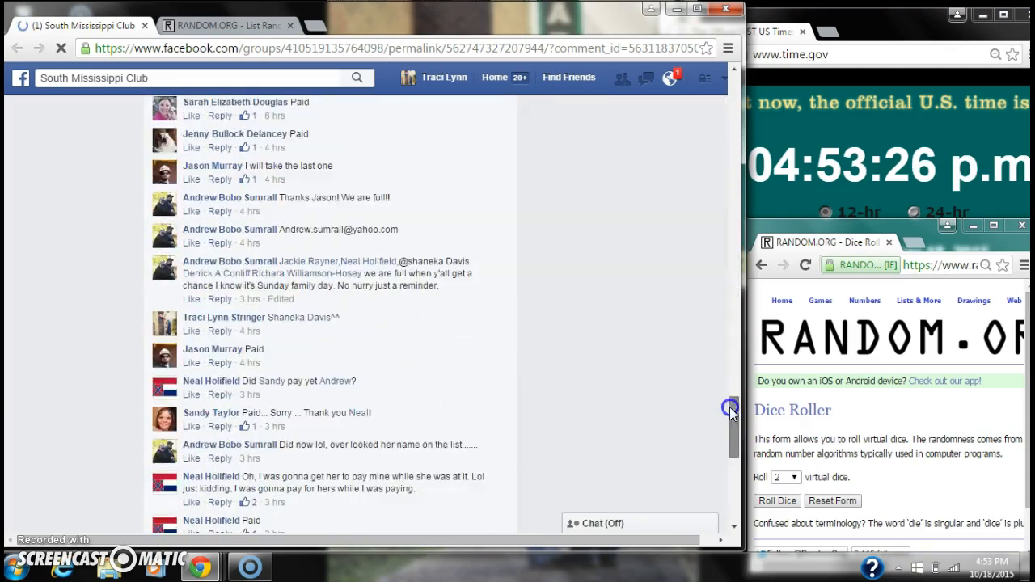
{"action": "scroll", "scroll_direction": "down", "scroll_amount": 3}
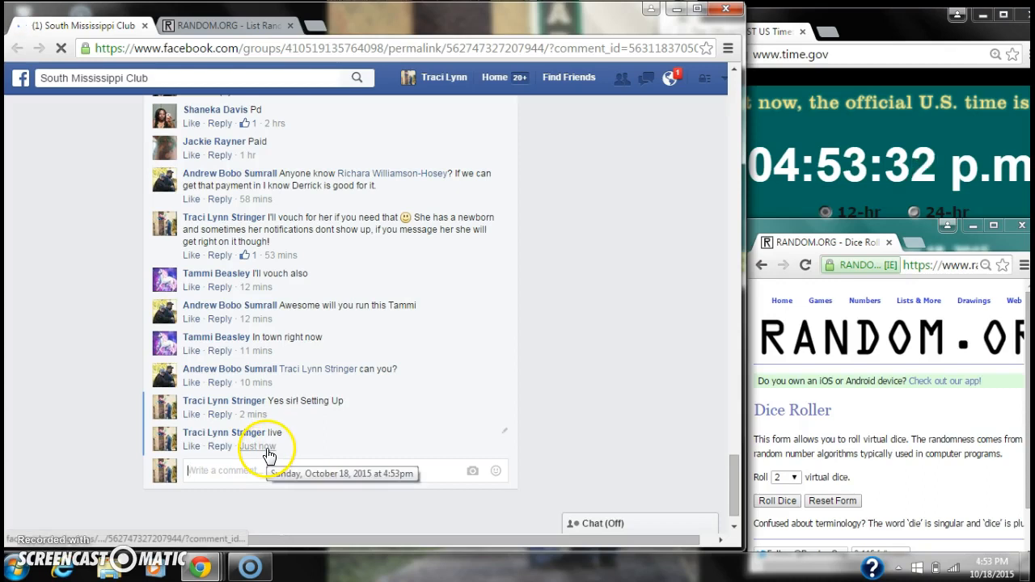
Compare the newest comment's 4:53pm timestamp with today's date on the taskbar clock.
{"action": "left_click", "coordinate": [954, 566]}
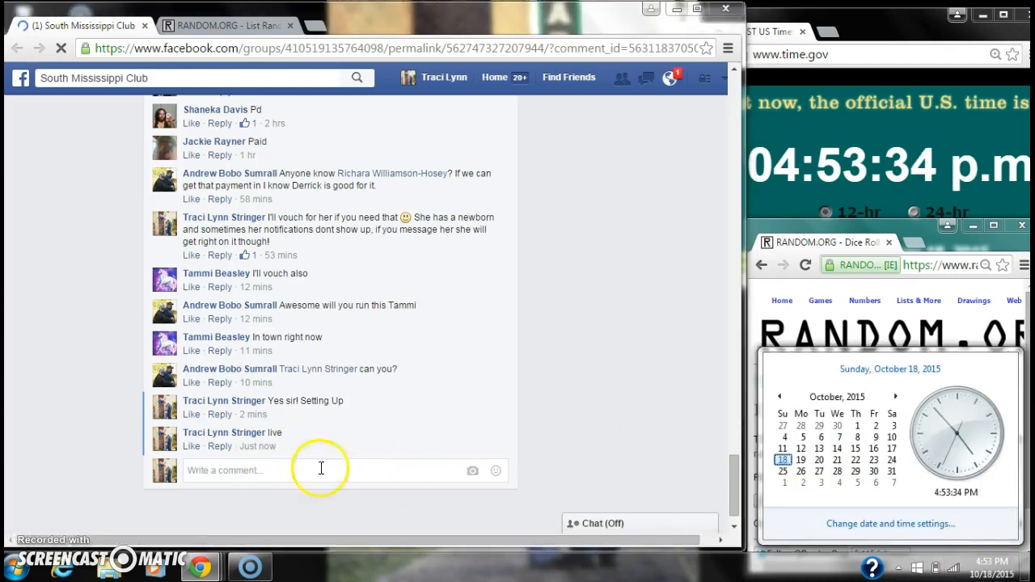
{"action": "mouse_move", "coordinate": [255, 446]}
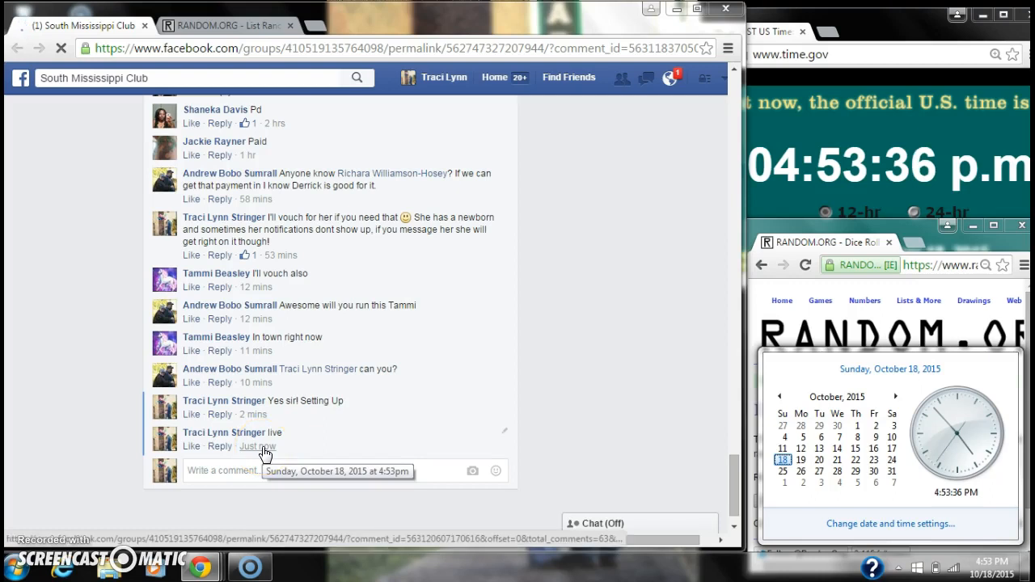
{"action": "left_click", "coordinate": [218, 26]}
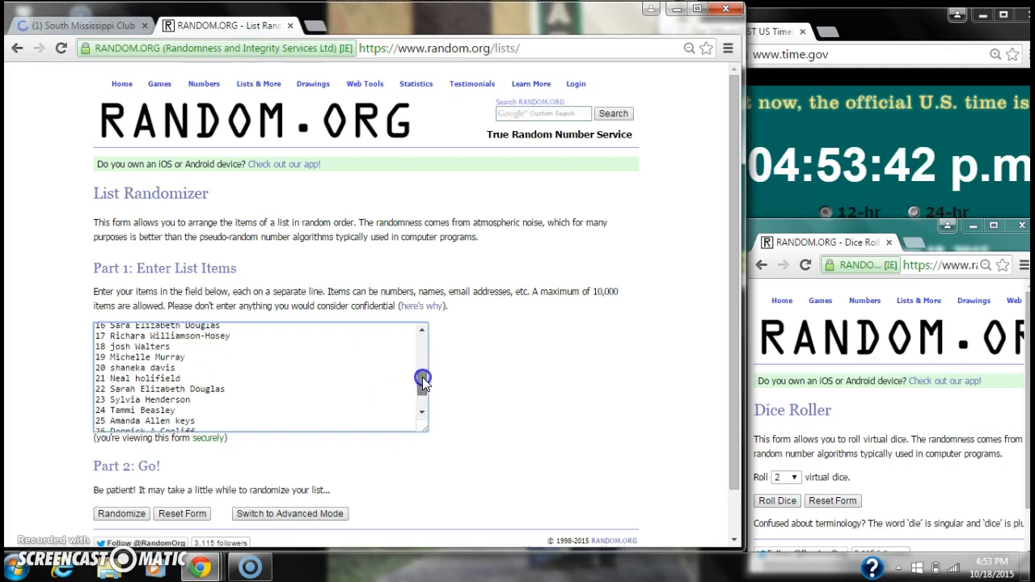
Roll two dice in the Dice Roller, then randomize the 30-name entrant list.
{"action": "left_click_drag", "start_coordinate": [424, 380], "coordinate": [420, 356]}
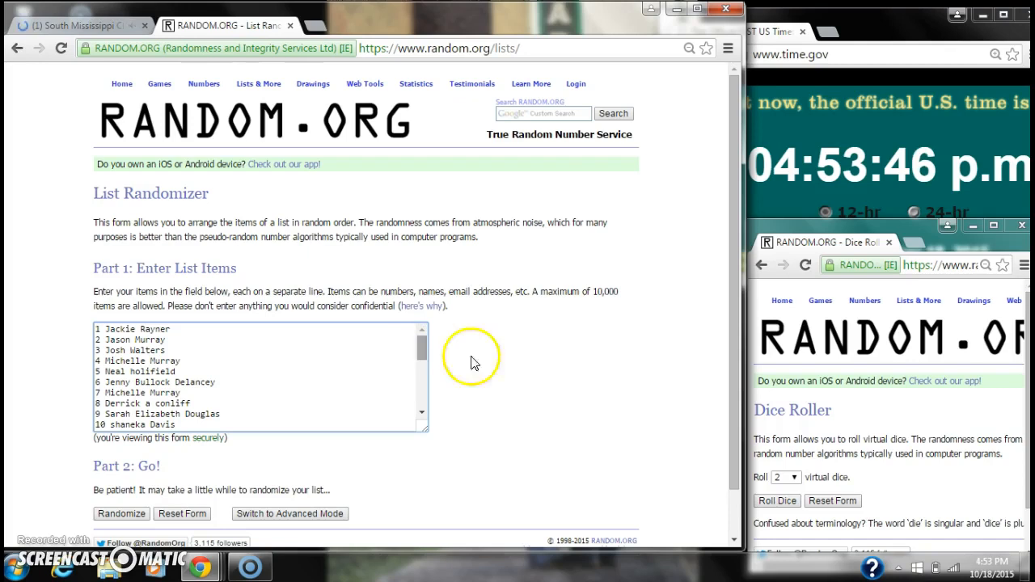
{"action": "left_click", "coordinate": [776, 501]}
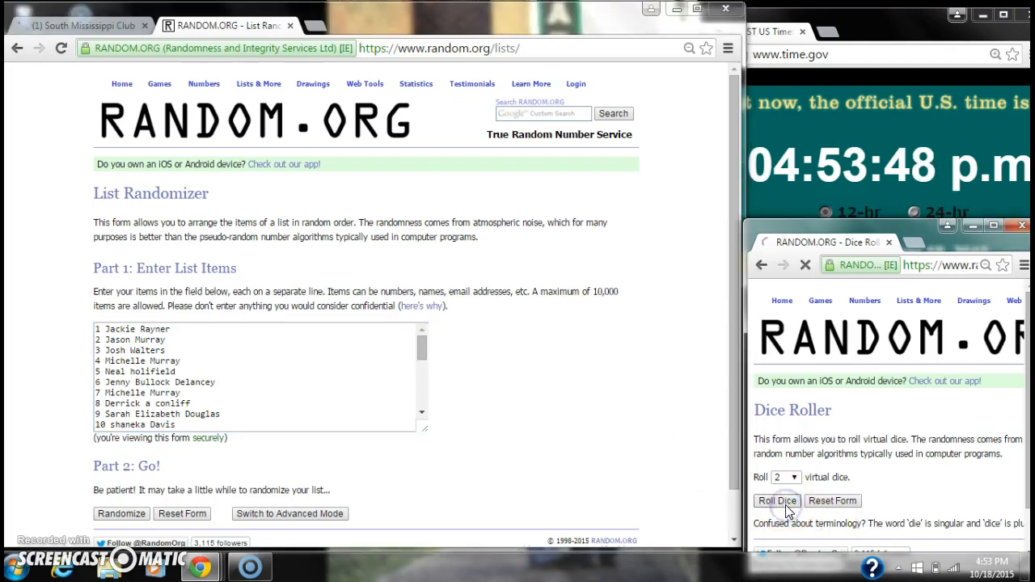
{"action": "left_click", "coordinate": [777, 501]}
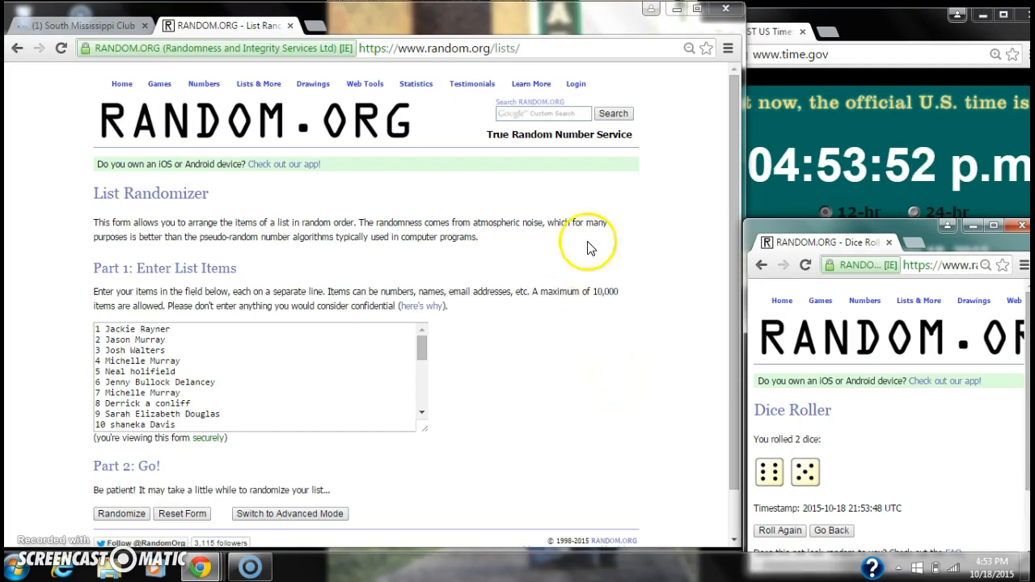
{"action": "scroll", "scroll_direction": "down", "scroll_amount": 3}
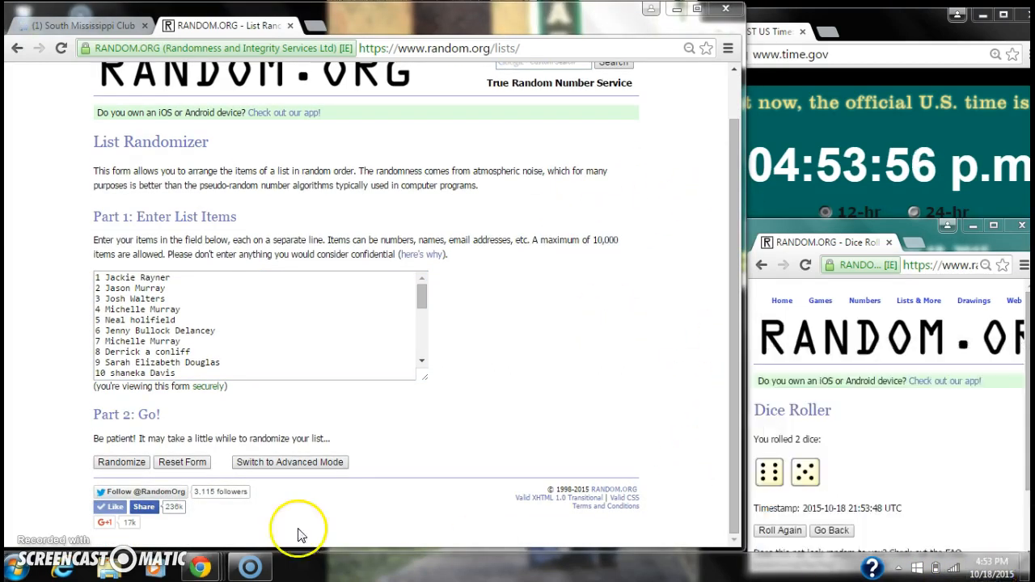
{"action": "left_click", "coordinate": [120, 463]}
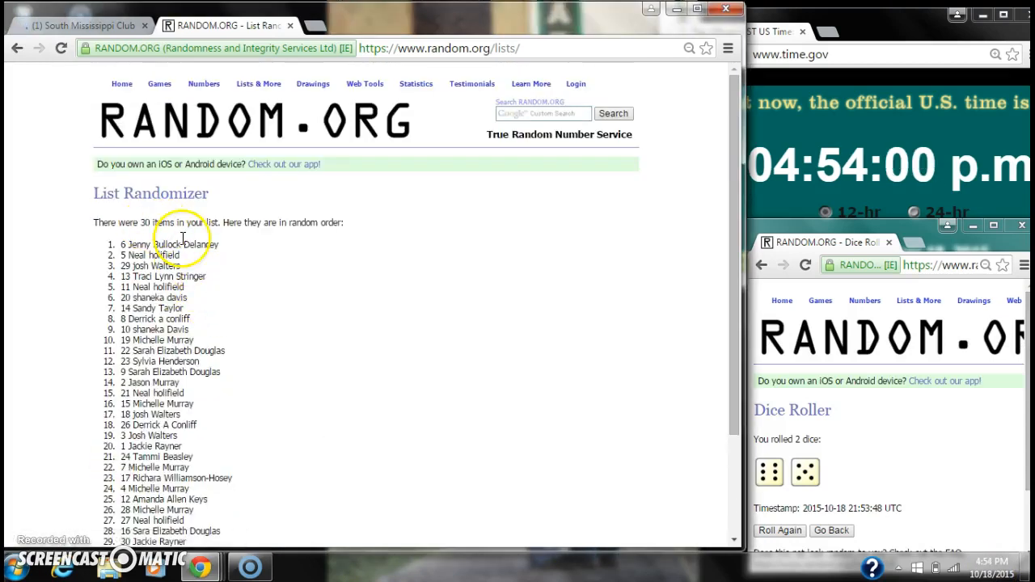
{"action": "scroll", "scroll_direction": "down", "scroll_amount": 3}
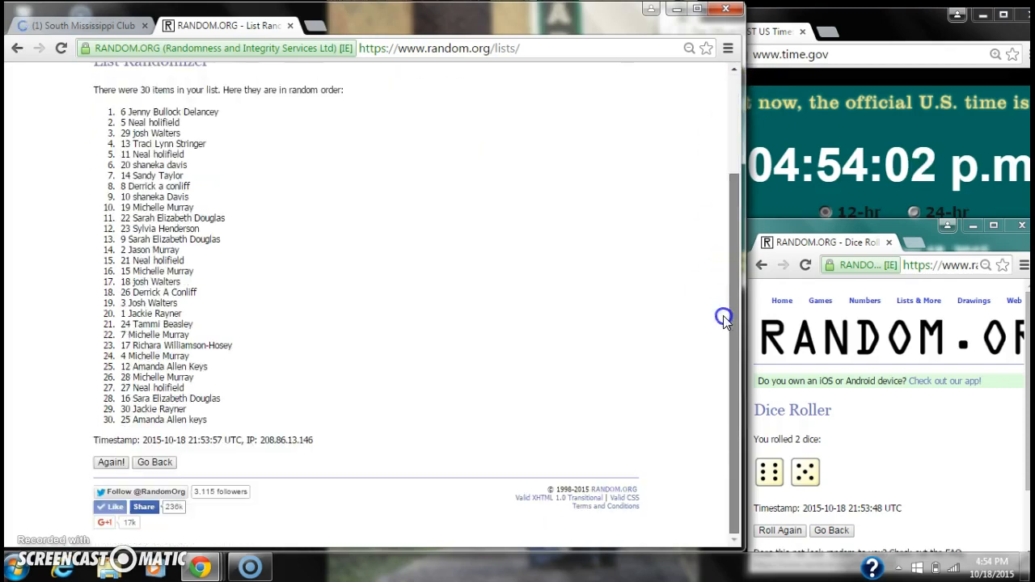
{"action": "mouse_move", "coordinate": [315, 201]}
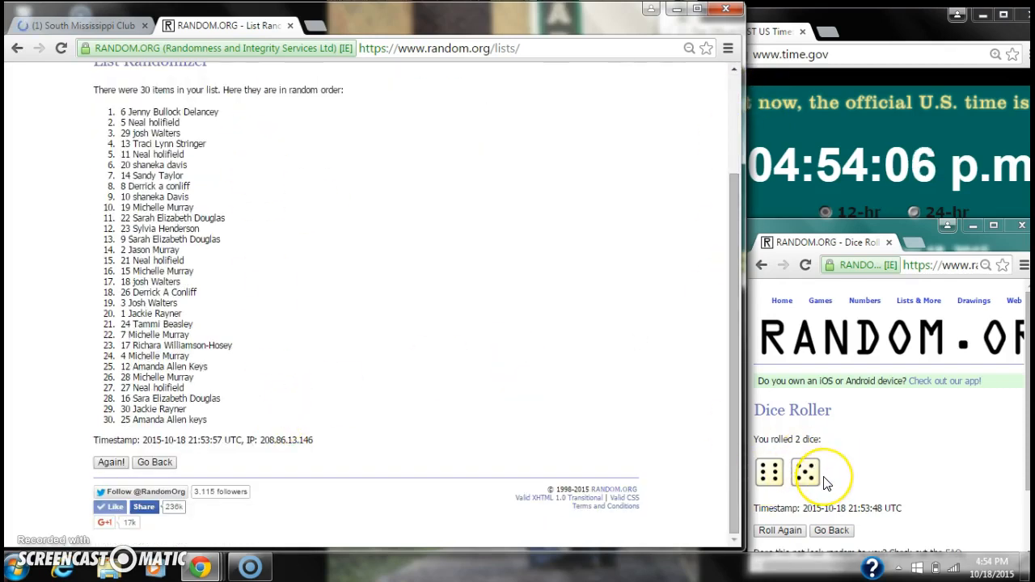
{"action": "left_click", "coordinate": [993, 561]}
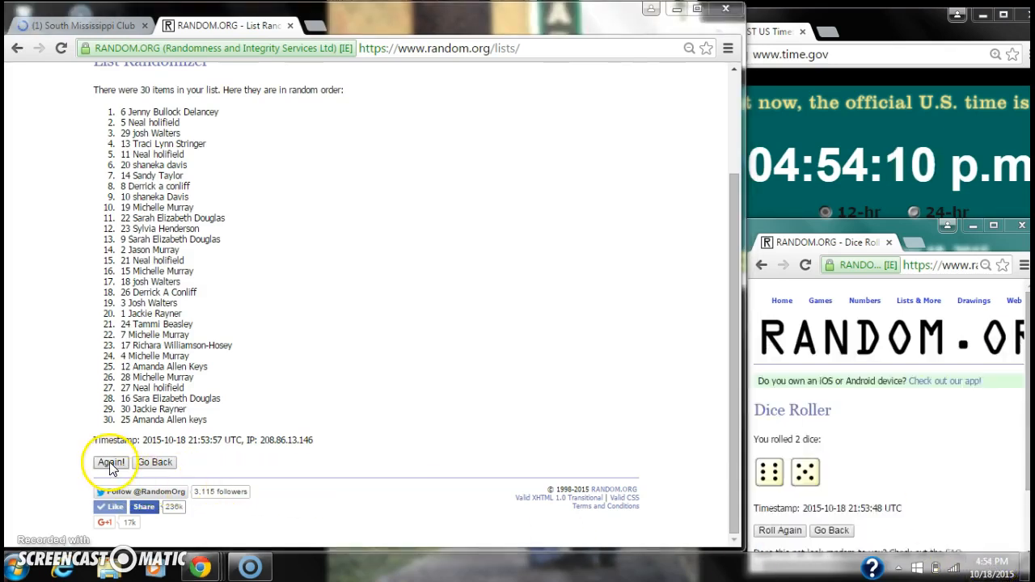
Reshuffle the 30-name list with Again until it has been randomized five times.
{"action": "left_click", "coordinate": [110, 462]}
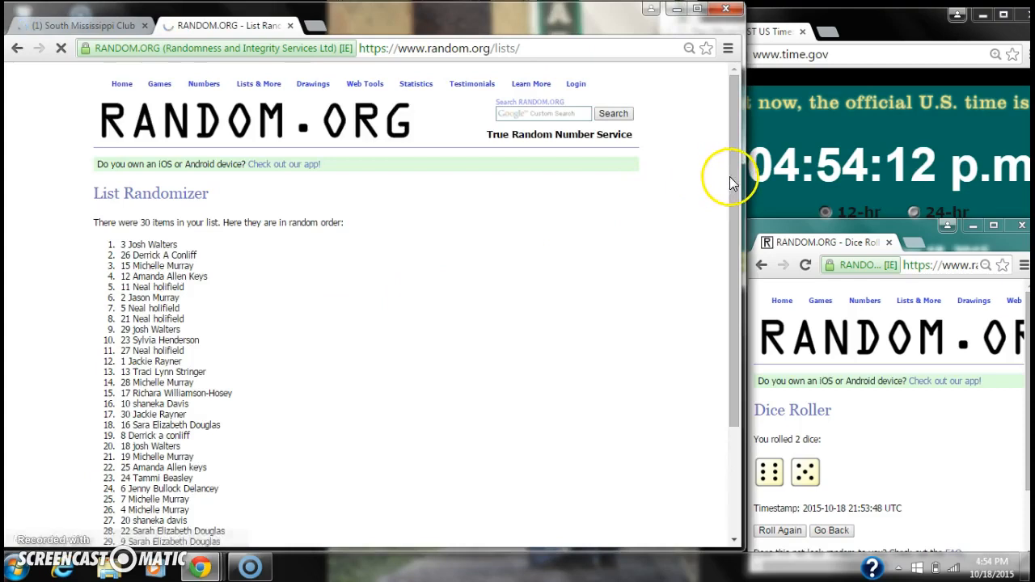
{"action": "left_click", "coordinate": [110, 462]}
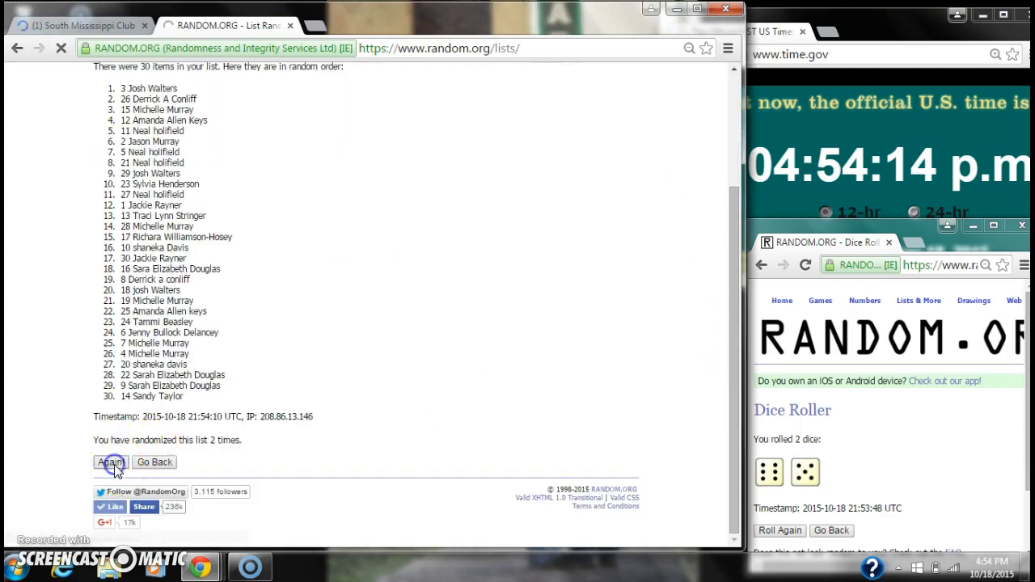
{"action": "left_click", "coordinate": [110, 462]}
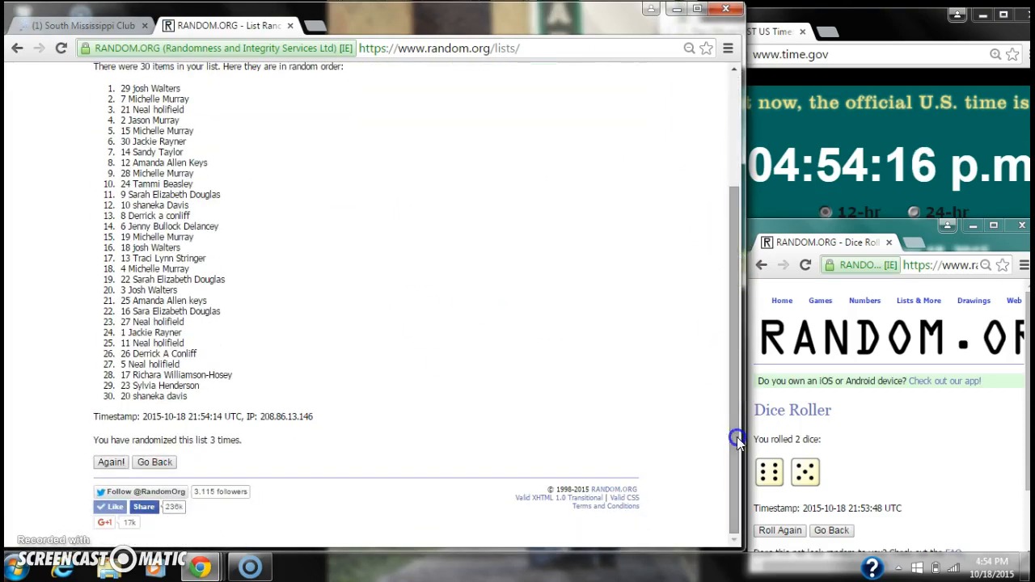
{"action": "left_click", "coordinate": [110, 462]}
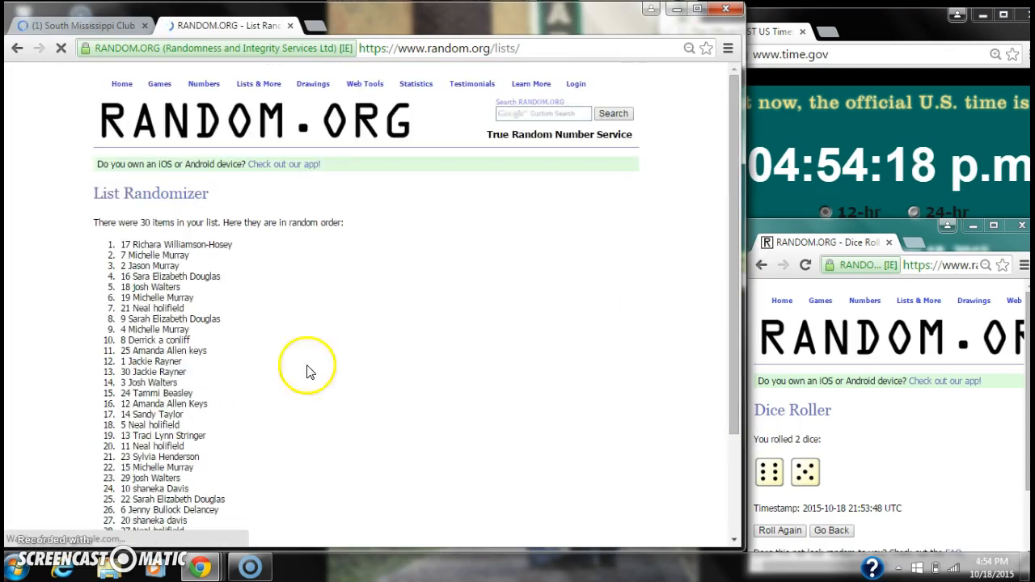
{"action": "scroll", "scroll_direction": "down", "scroll_amount": 3}
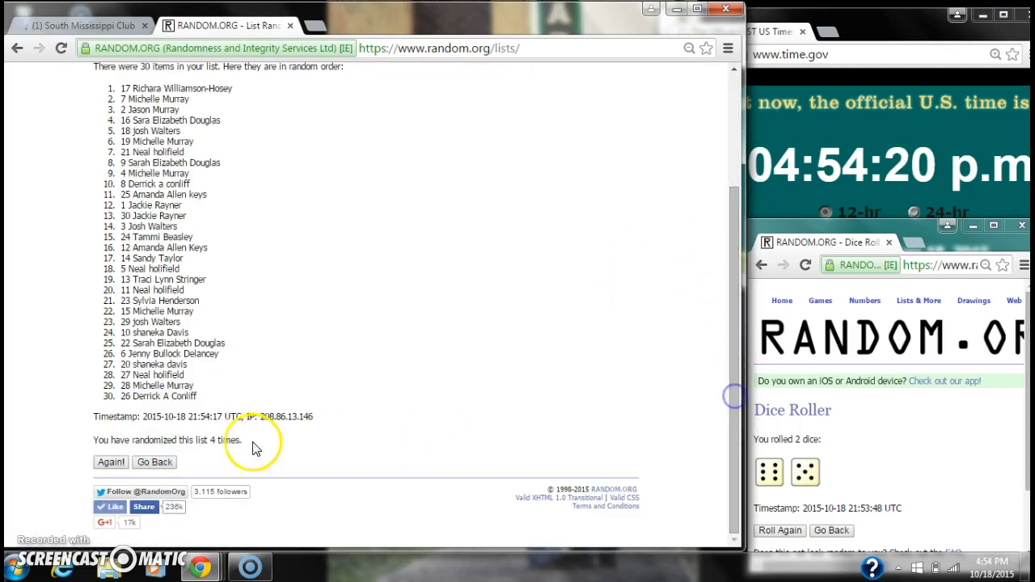
{"action": "left_click", "coordinate": [110, 462]}
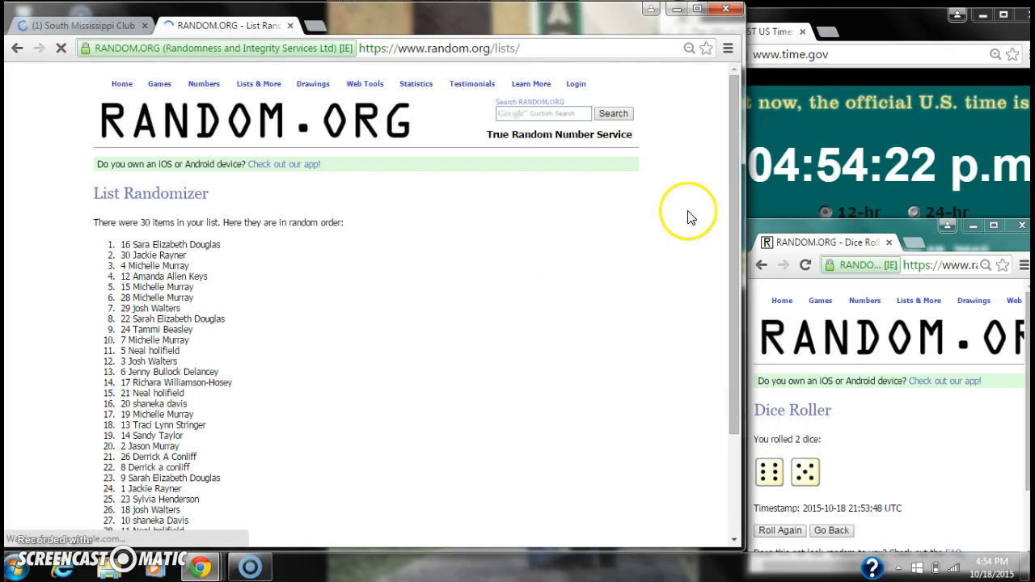
{"action": "scroll", "scroll_direction": "down", "scroll_amount": 3}
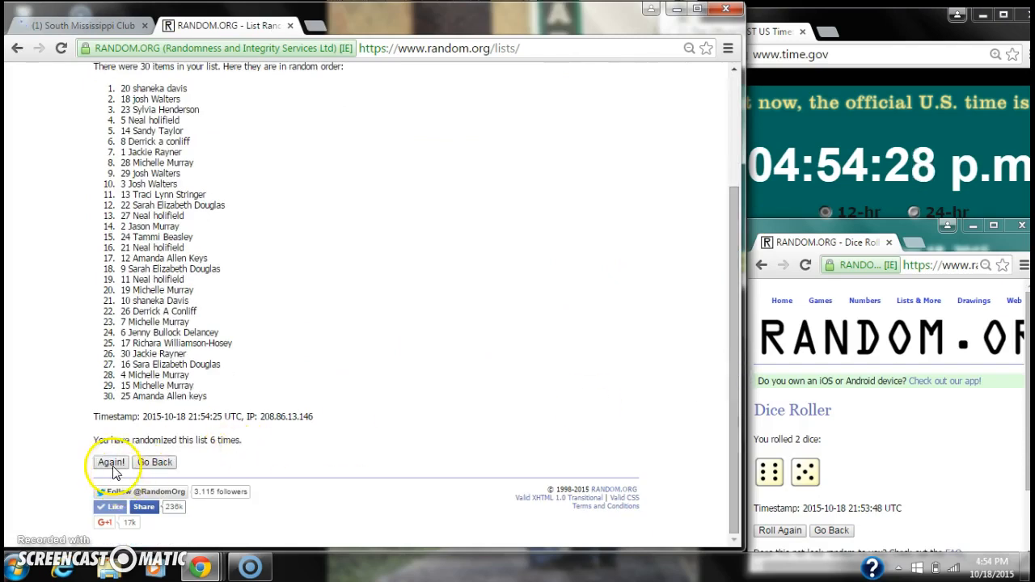
{"action": "left_click", "coordinate": [110, 463]}
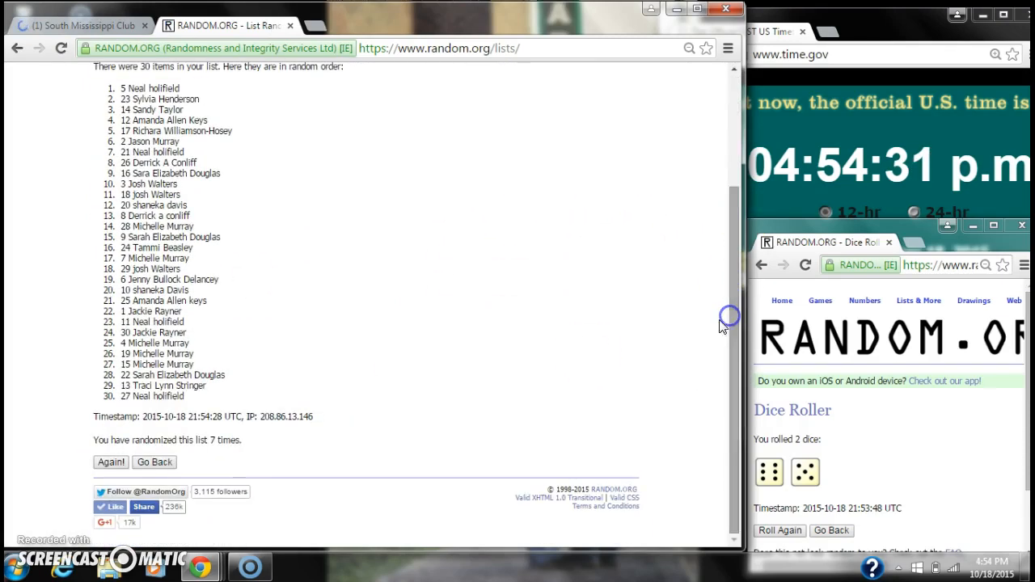
{"action": "left_click", "coordinate": [110, 462]}
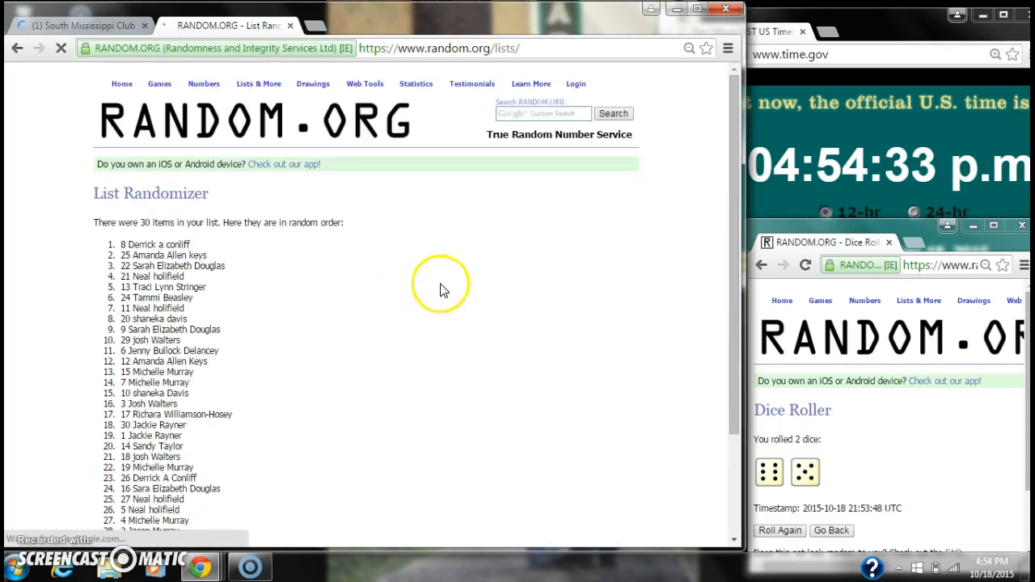
{"action": "scroll", "scroll_direction": "down", "scroll_amount": 3}
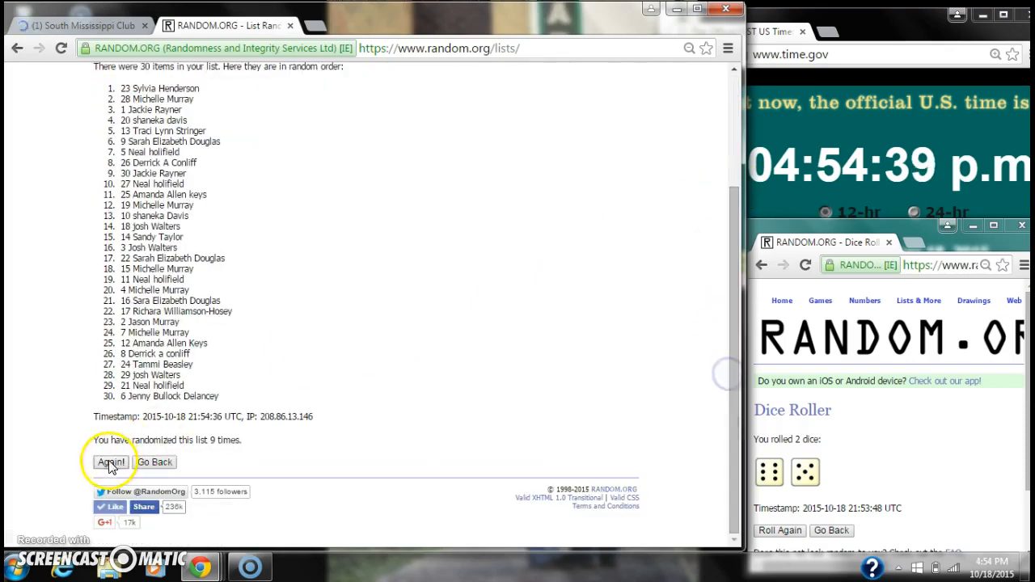
{"action": "left_click", "coordinate": [110, 463]}
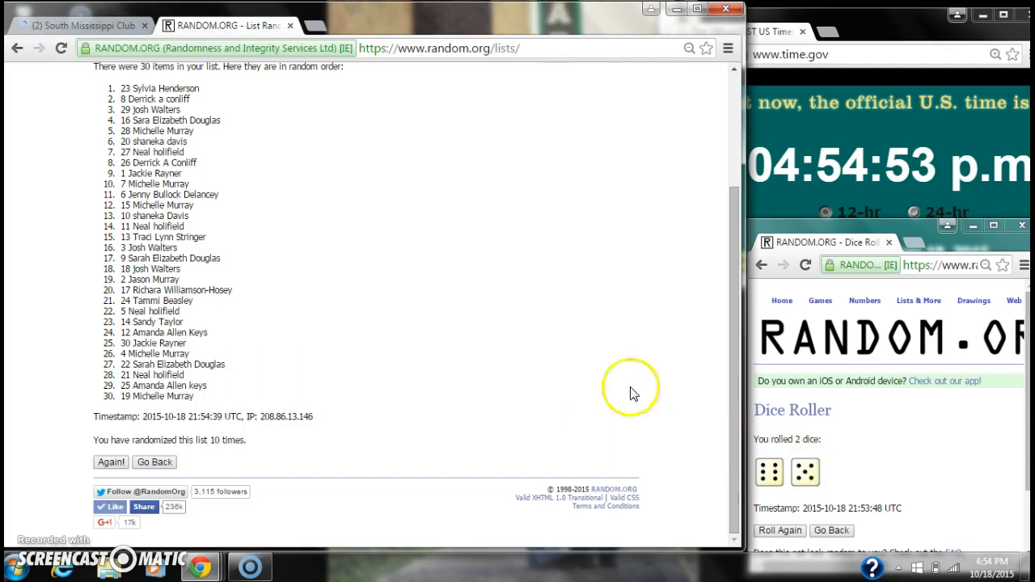
{"action": "left_click", "coordinate": [990, 563]}
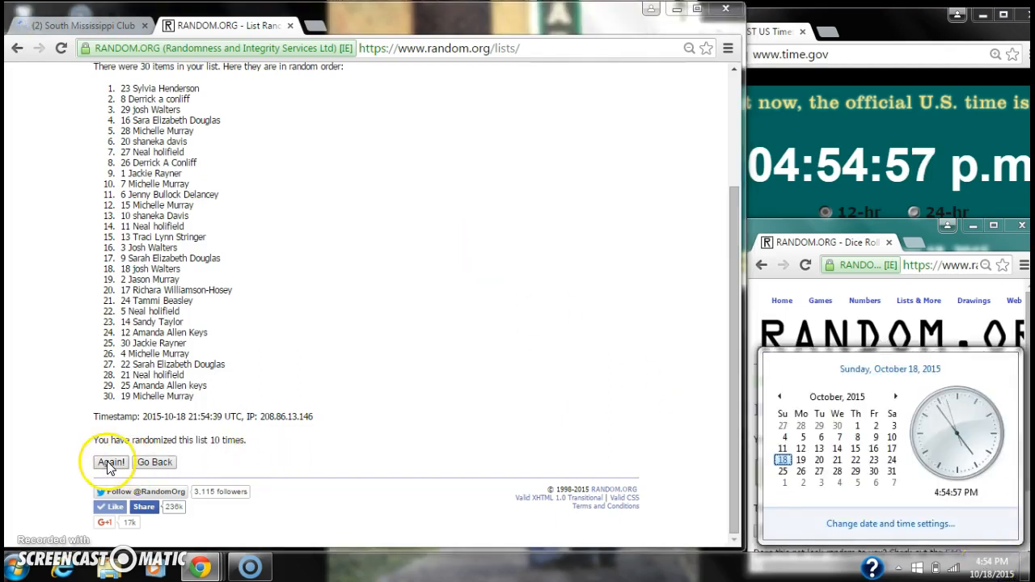
{"action": "left_click", "coordinate": [110, 463]}
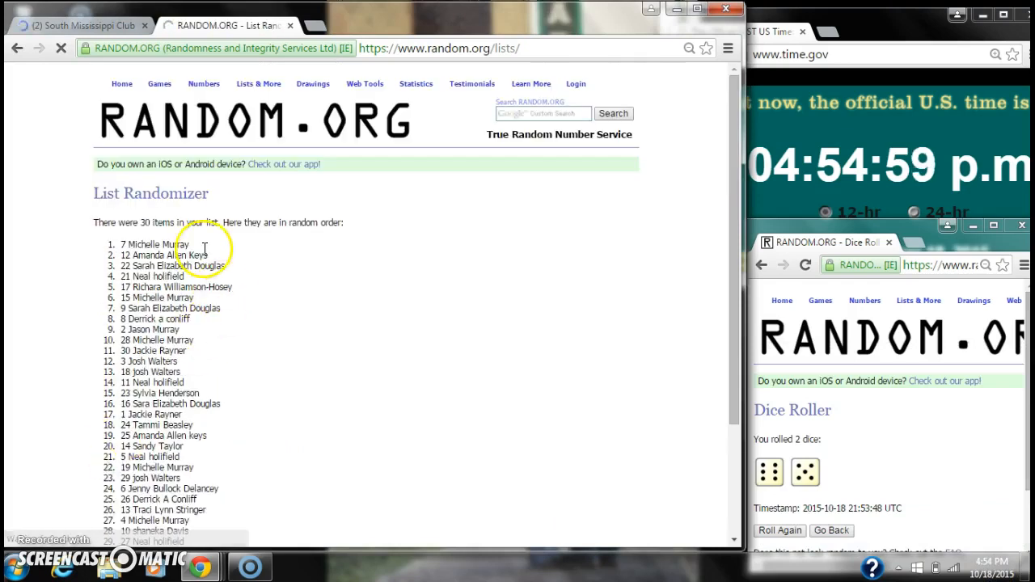
{"action": "double_click", "coordinate": [154, 244]}
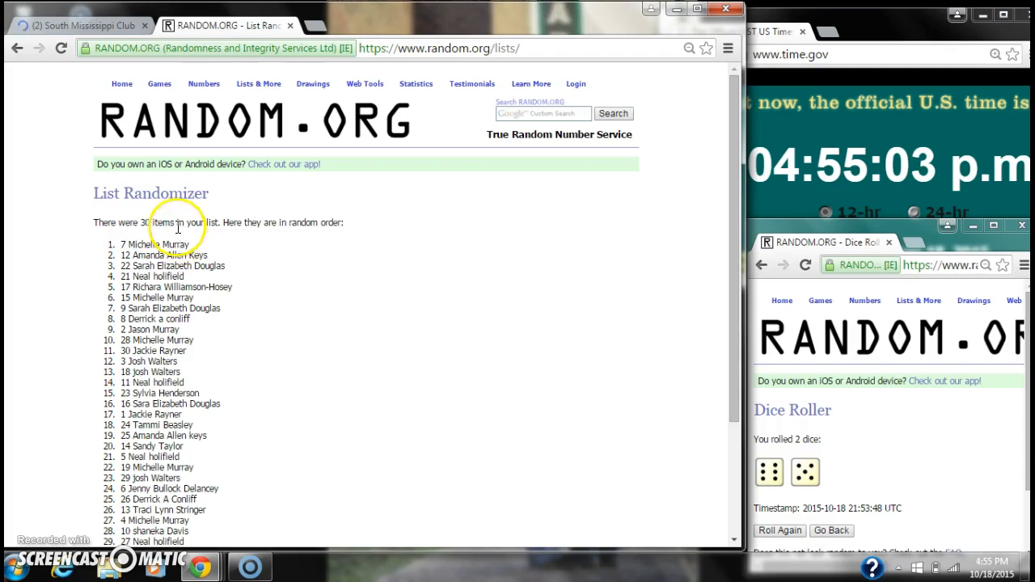
{"action": "mouse_move", "coordinate": [705, 178]}
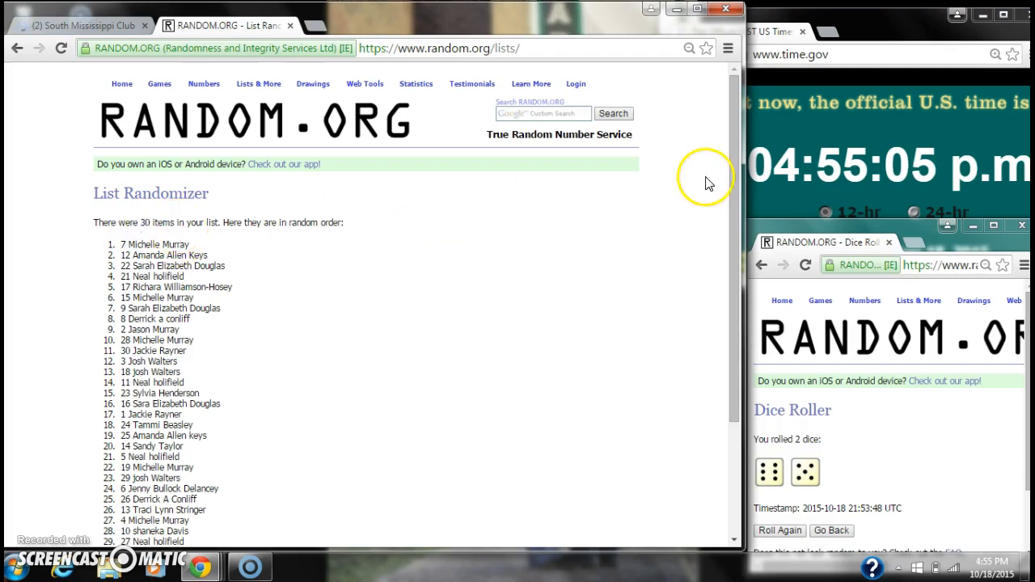
{"action": "scroll", "scroll_direction": "down", "scroll_amount": 3}
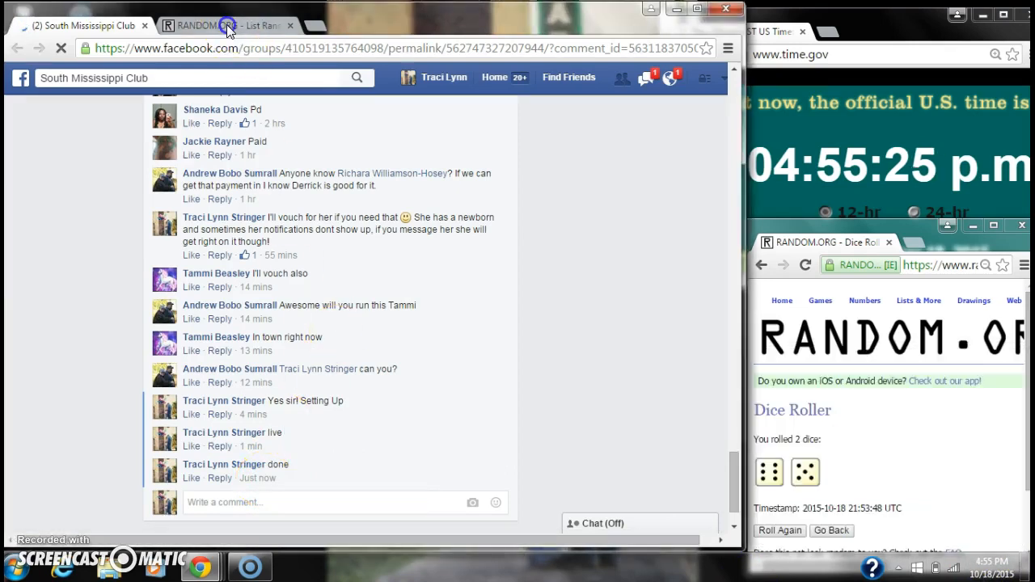
{"action": "left_click", "coordinate": [218, 26]}
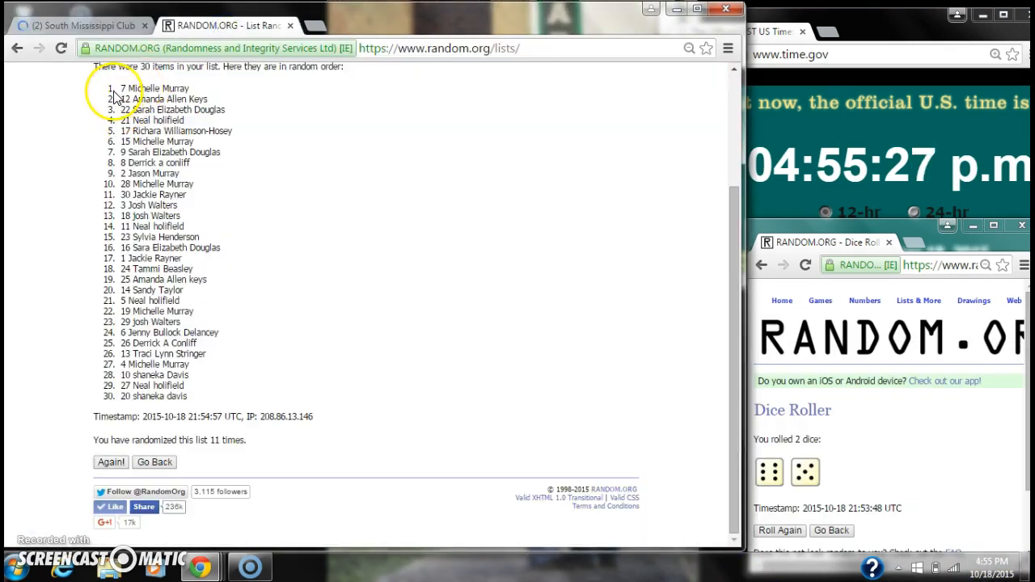